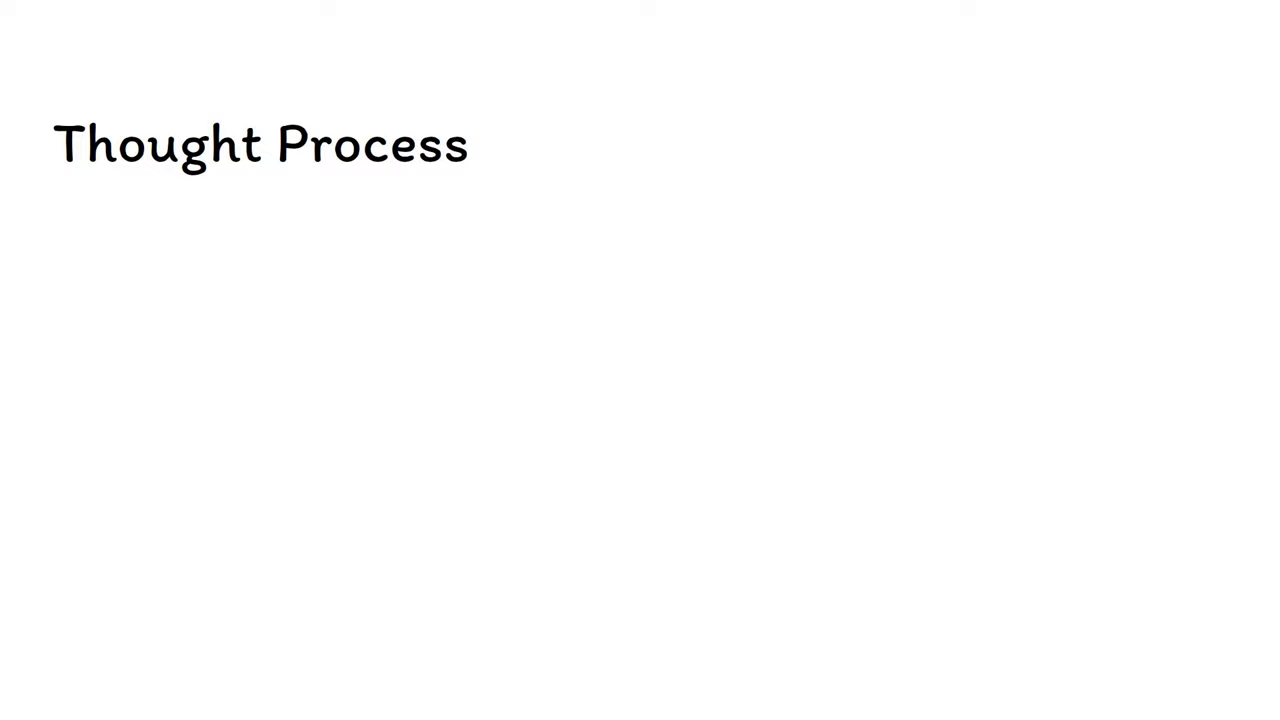
{"action": "left_click_drag", "start_coordinate": [492, 224], "coordinate": [656, 90]}
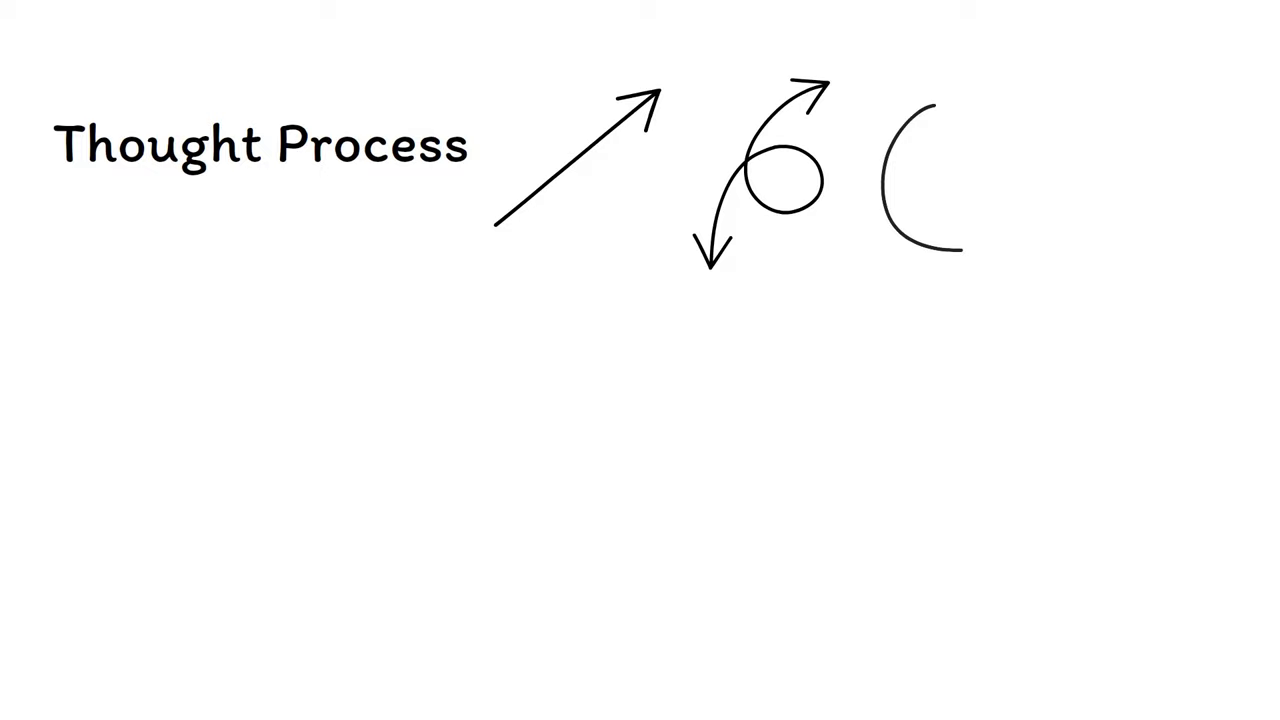
{"action": "left_click_drag", "start_coordinate": [900, 240], "coordinate": [984, 100]}
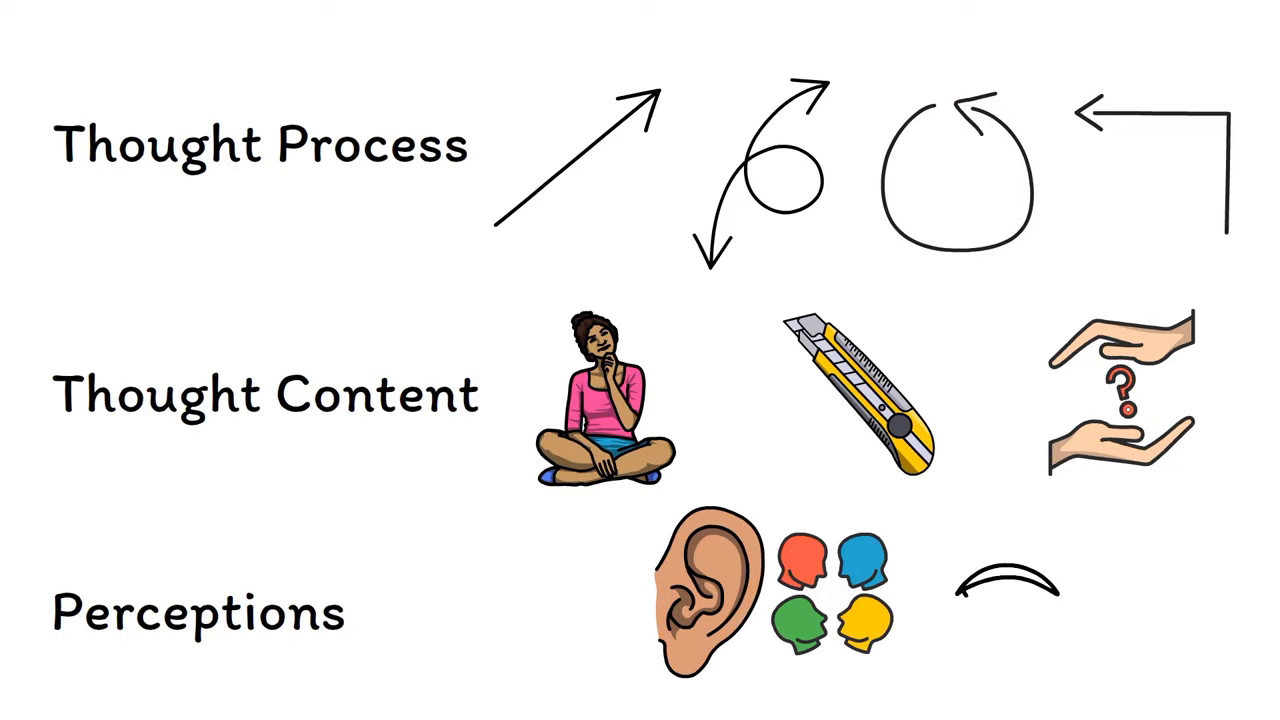
{"action": "scroll", "scroll_direction": "down", "scroll_amount": 3}
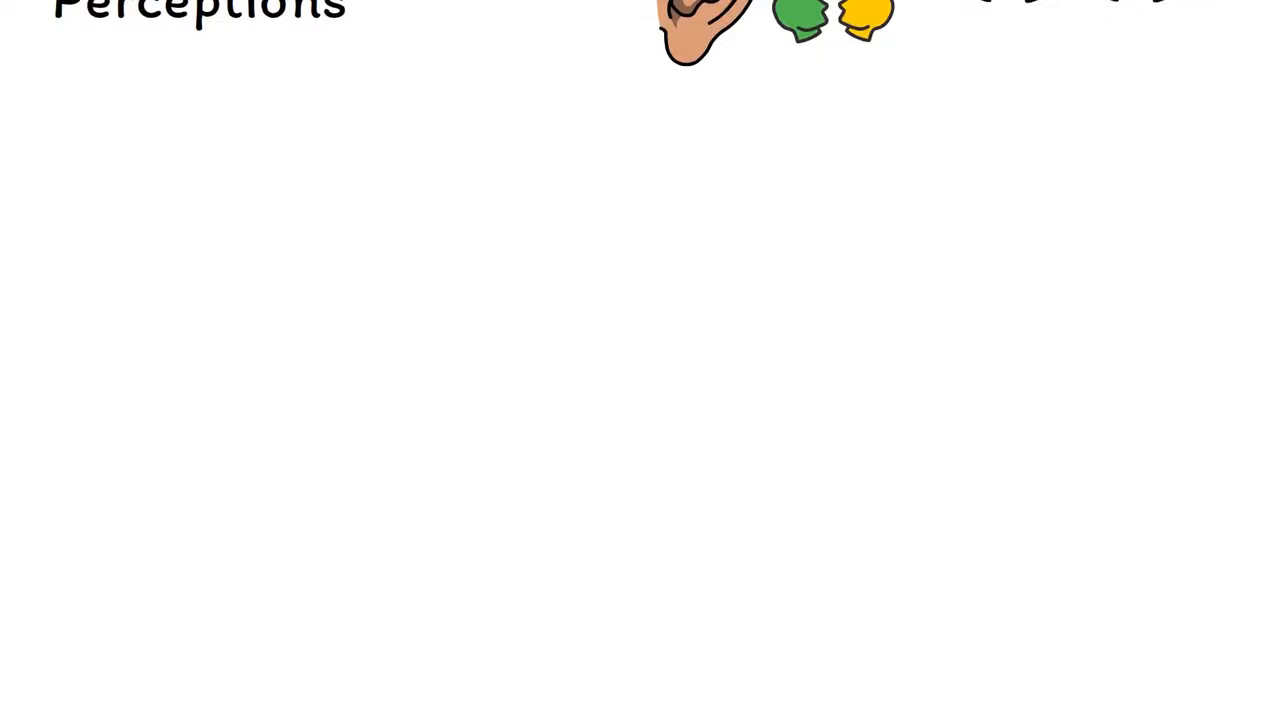